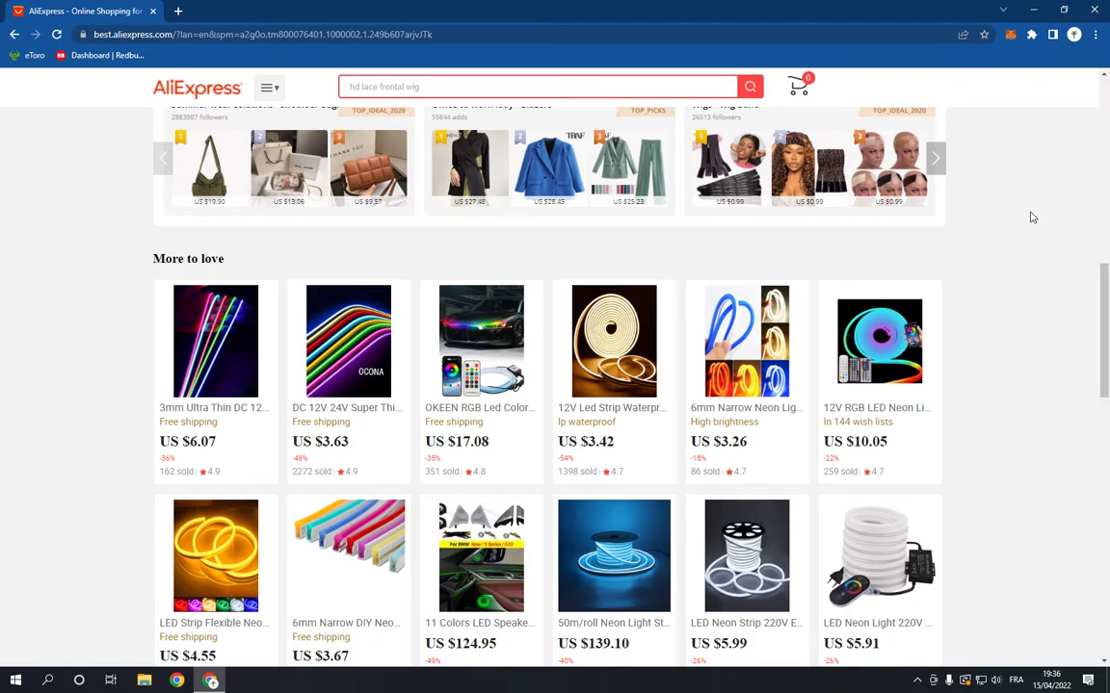
# Step: Open OCONA's 3mm Ultra Thin DC 12V COB LED strip and add it to the wish list
pyautogui.scroll(3)
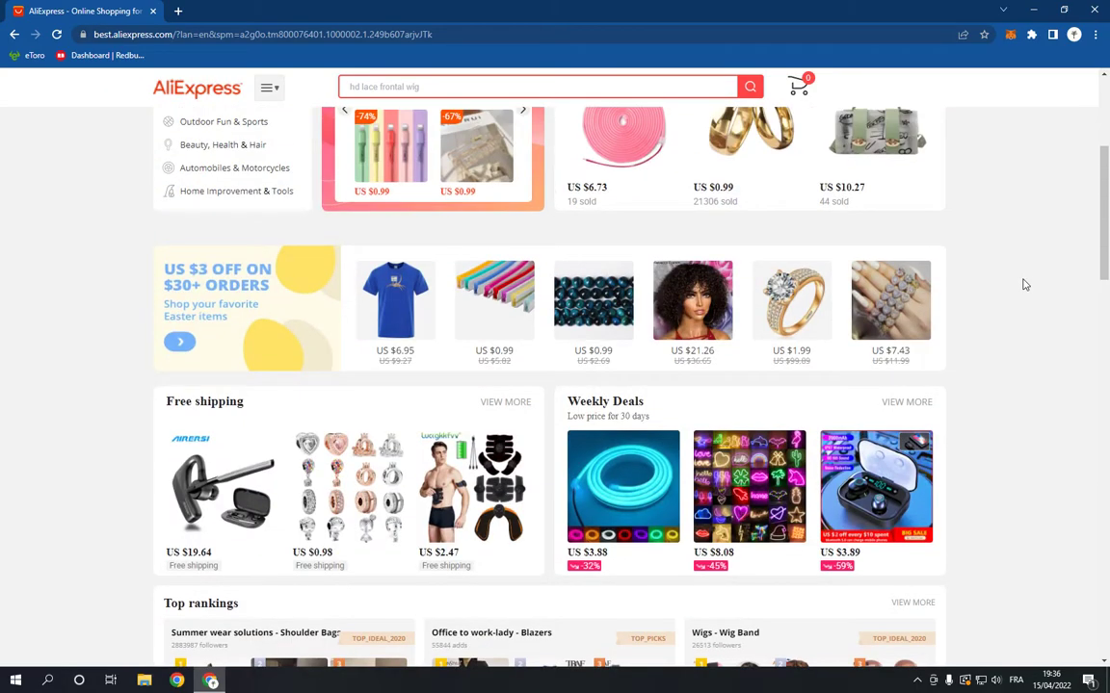
pyautogui.scroll(-3)
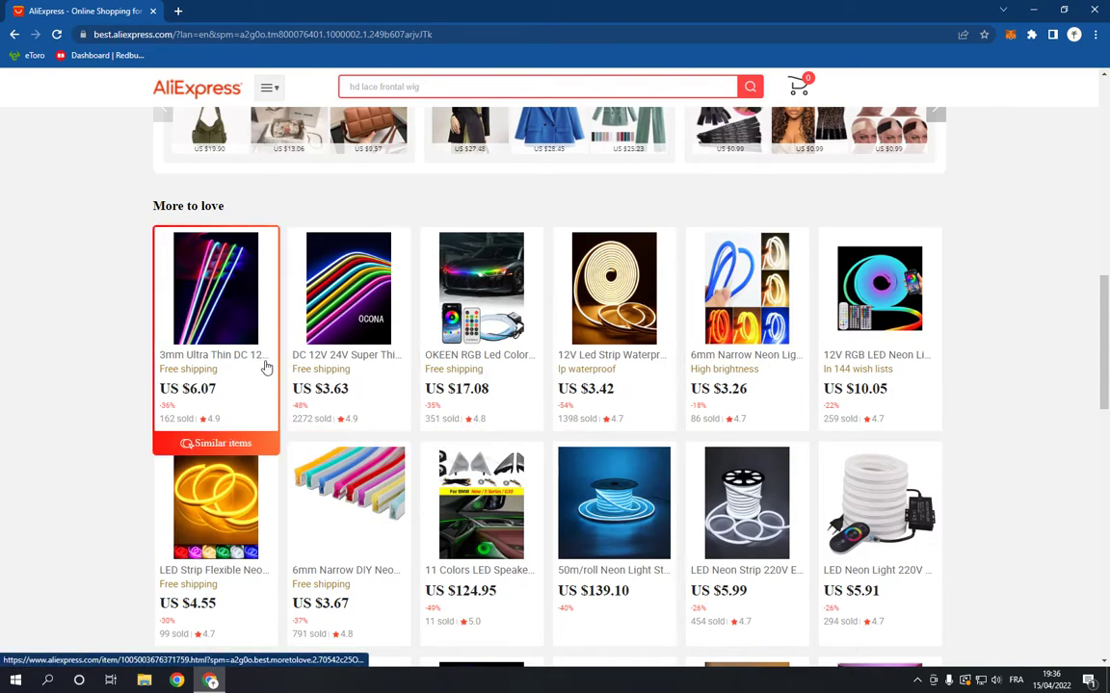
pyautogui.click(216, 287)
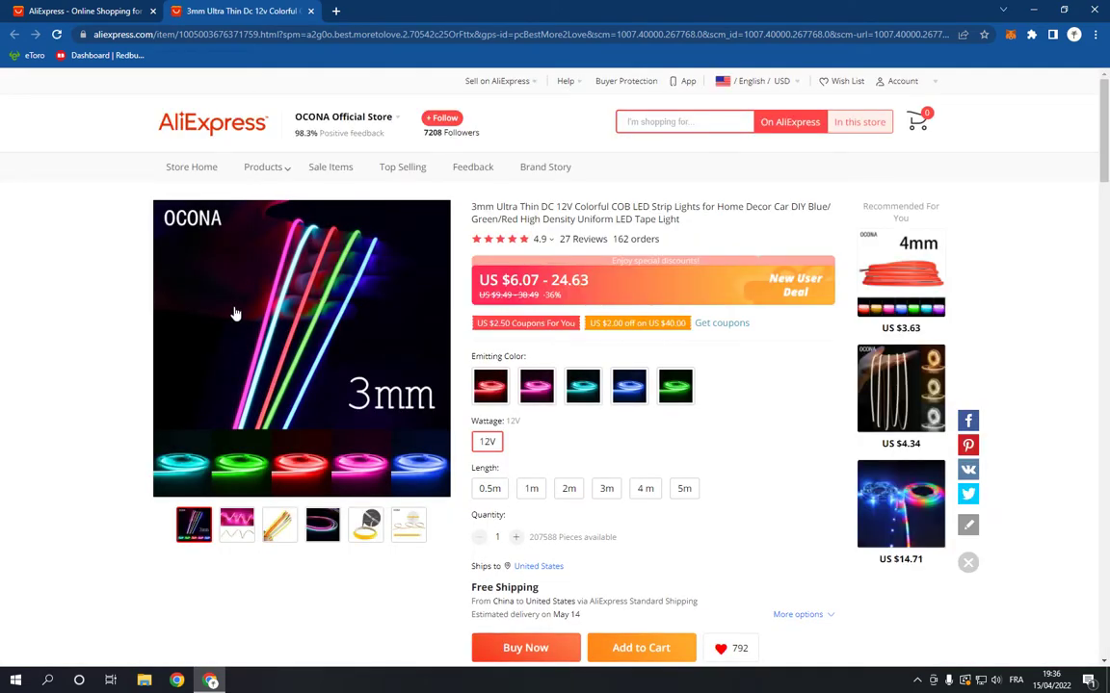
pyautogui.scroll(-3)
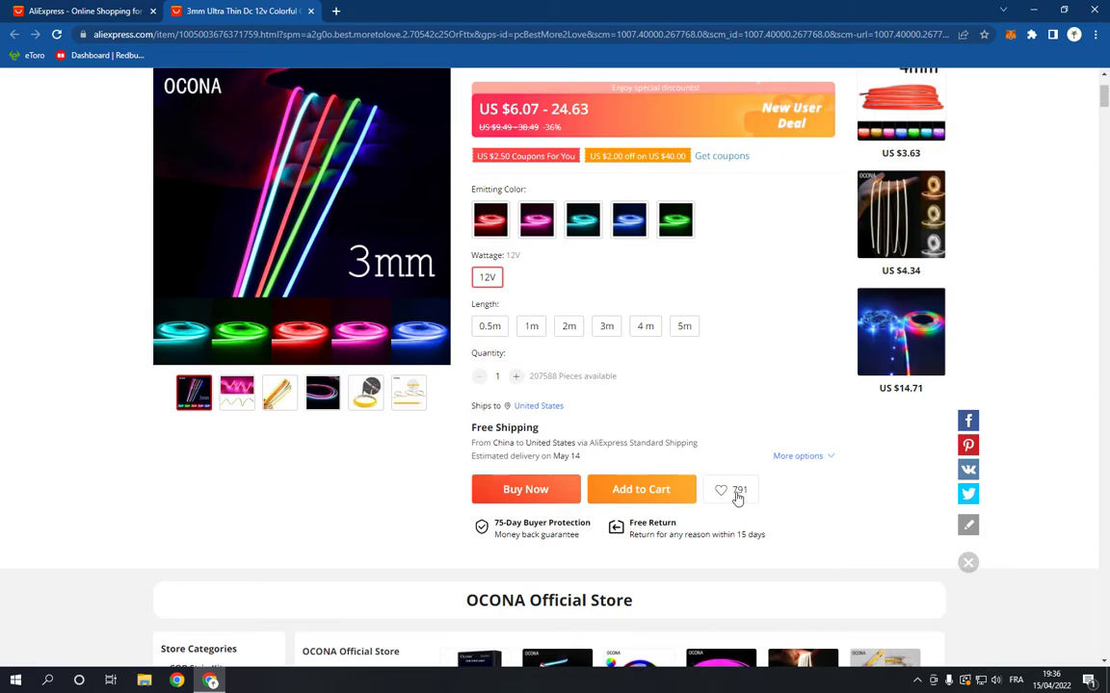
pyautogui.click(721, 489)
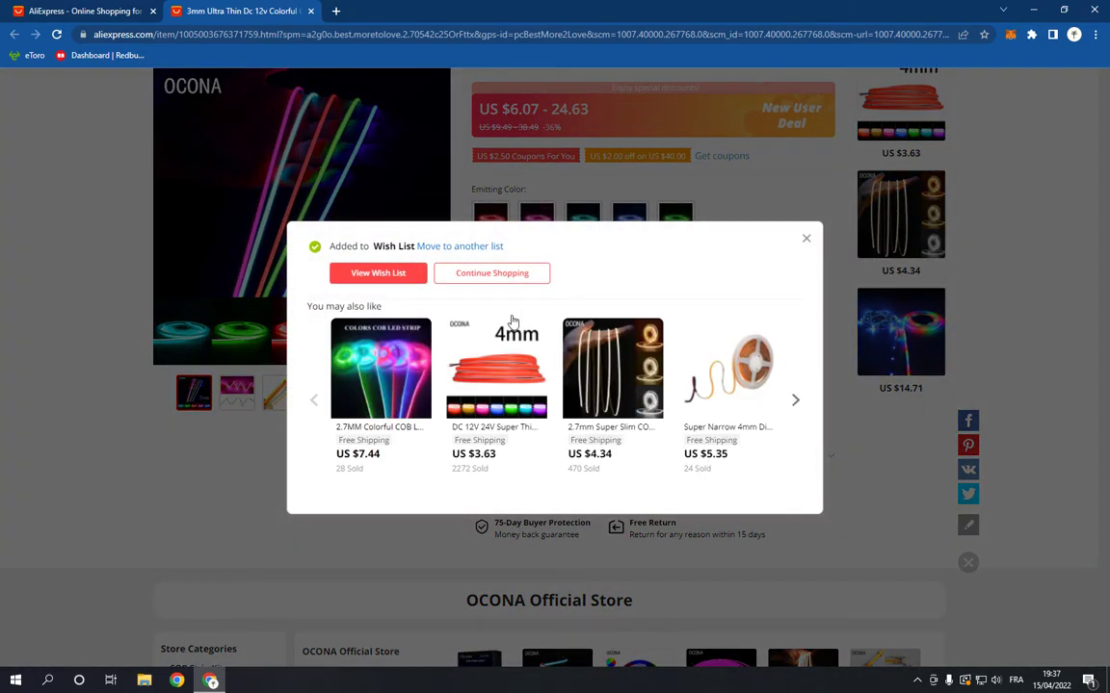
pyautogui.moveTo(780, 262)
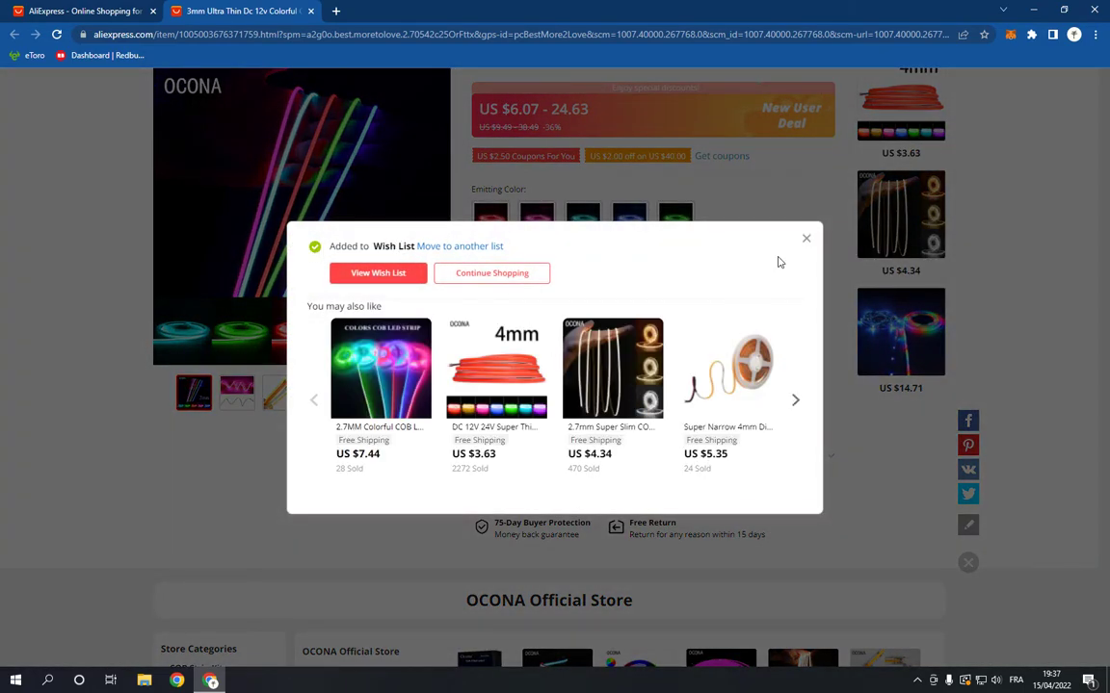
pyautogui.click(806, 238)
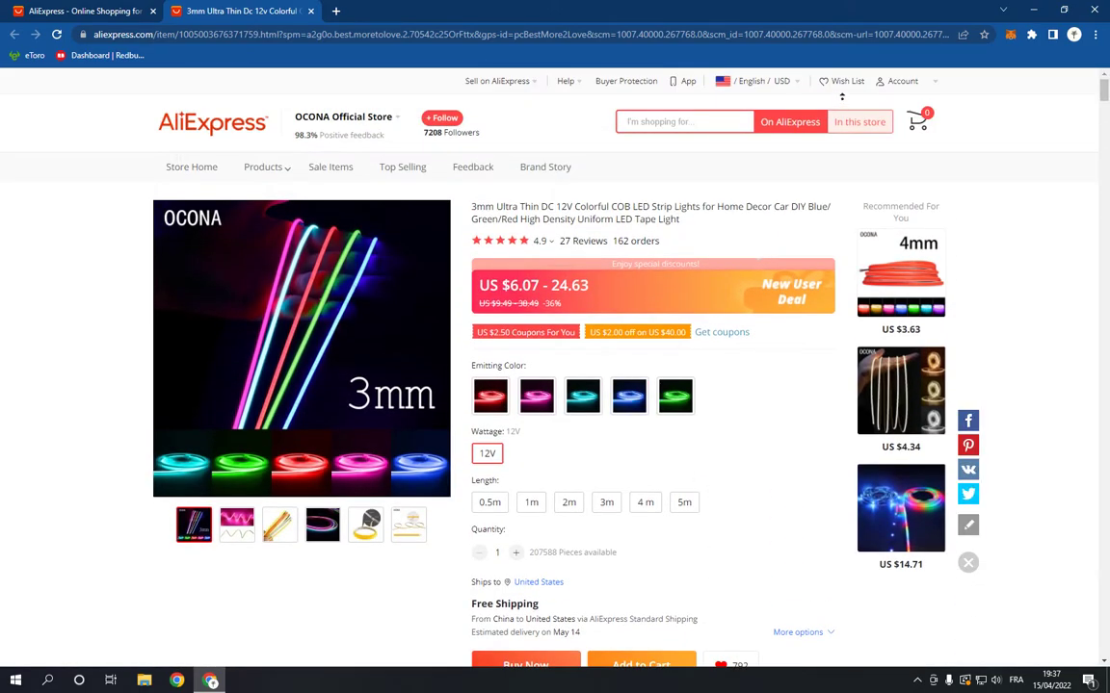
# Step: From the wish list, contact OCONA Official Store about the LED strip
pyautogui.click(845, 81)
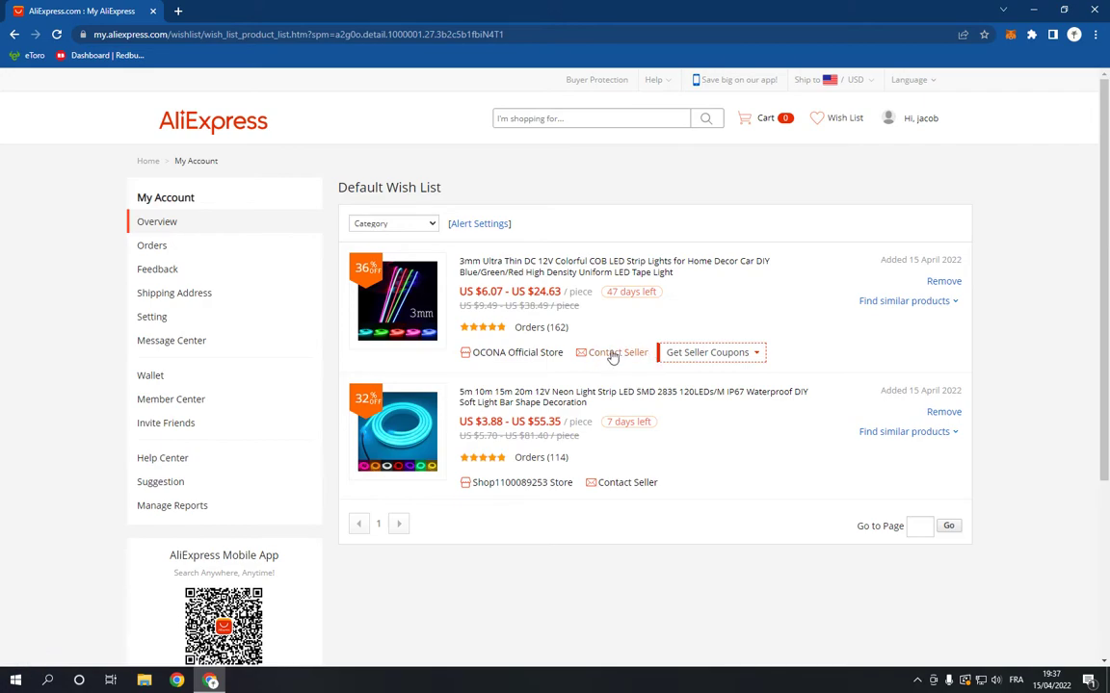
pyautogui.click(611, 351)
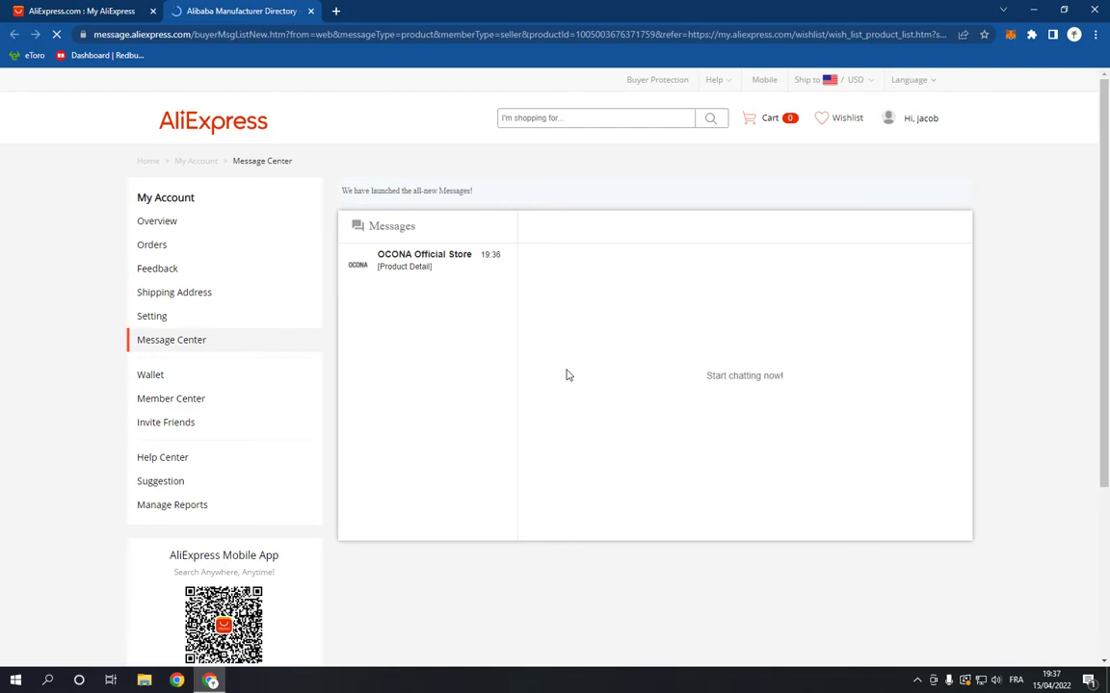
# Step: Type 'Hey' to OCONA Official Store, then close the seller chat page
pyautogui.click(424, 260)
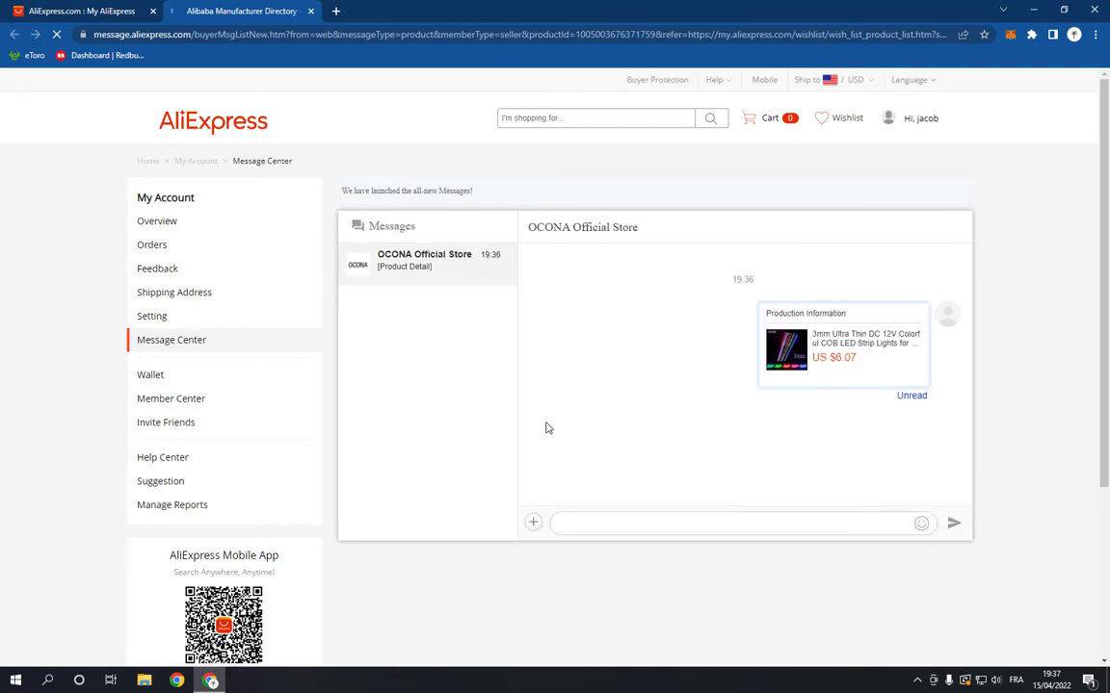
pyautogui.write('H')
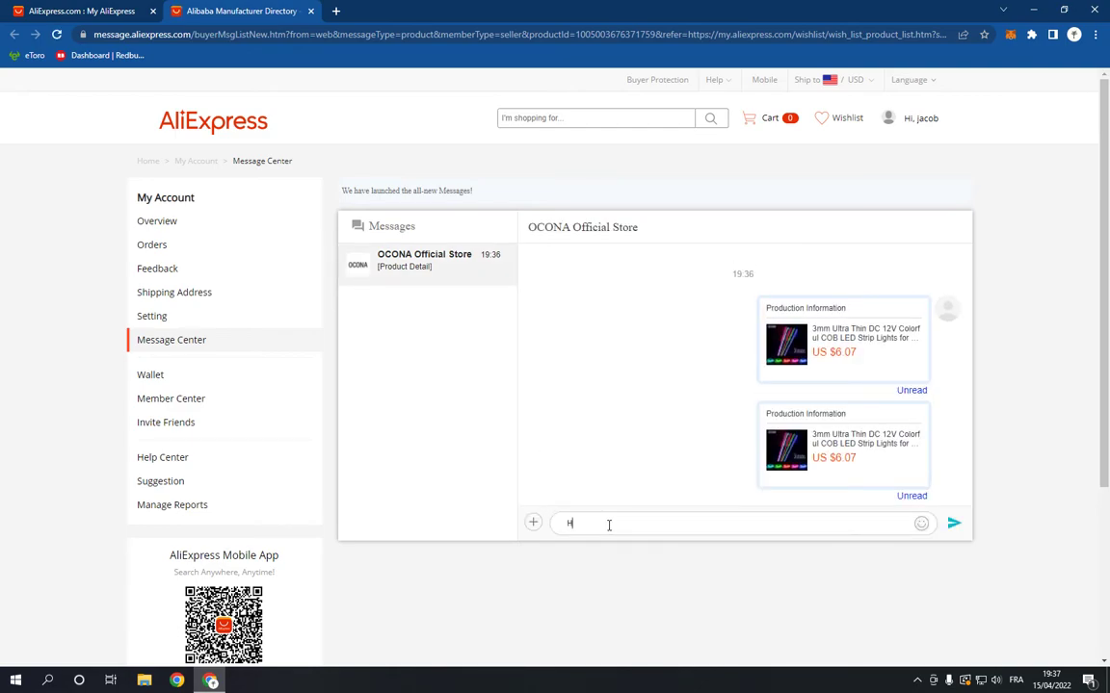
pyautogui.write('ey')
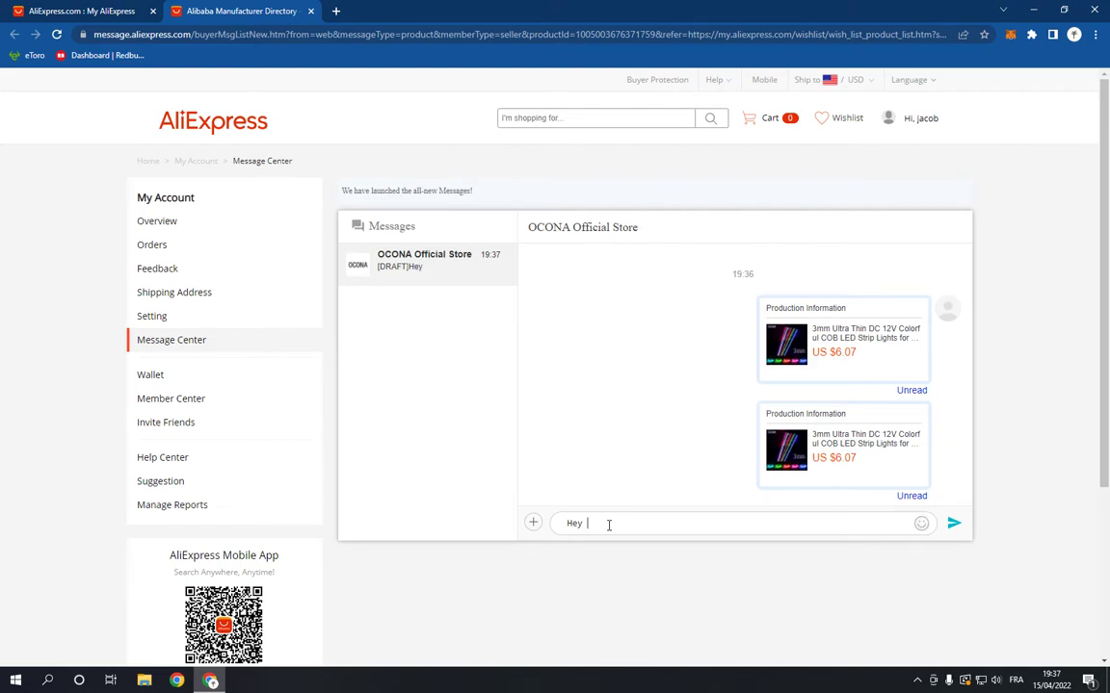
pyautogui.doubleClick(574, 523)
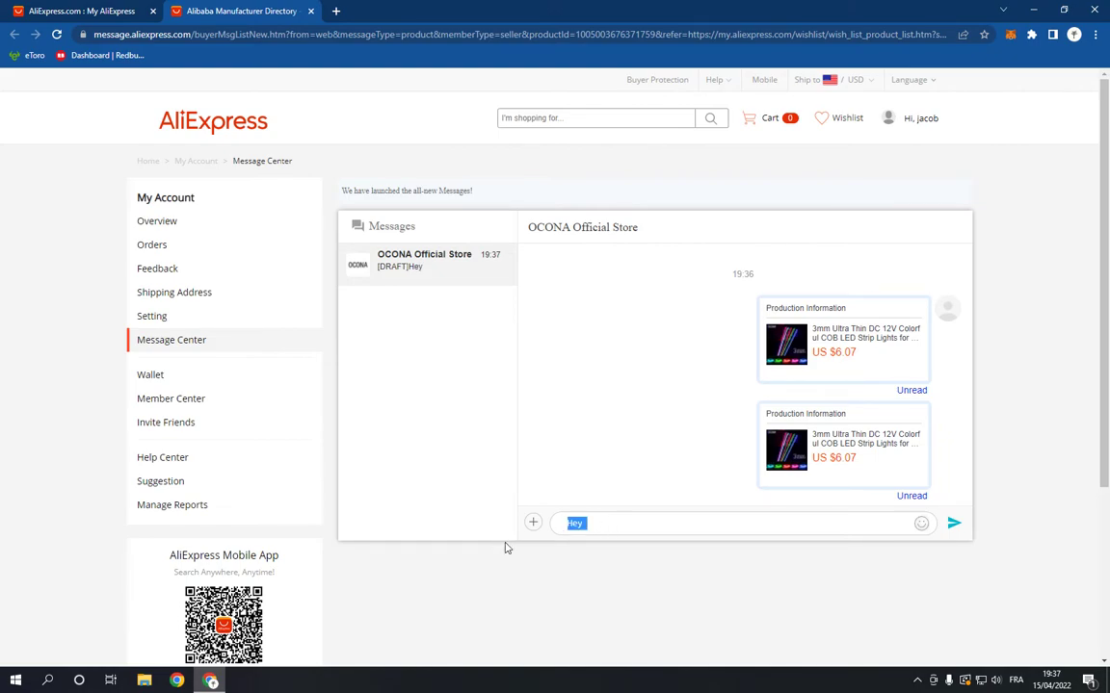
pyautogui.moveTo(692, 563)
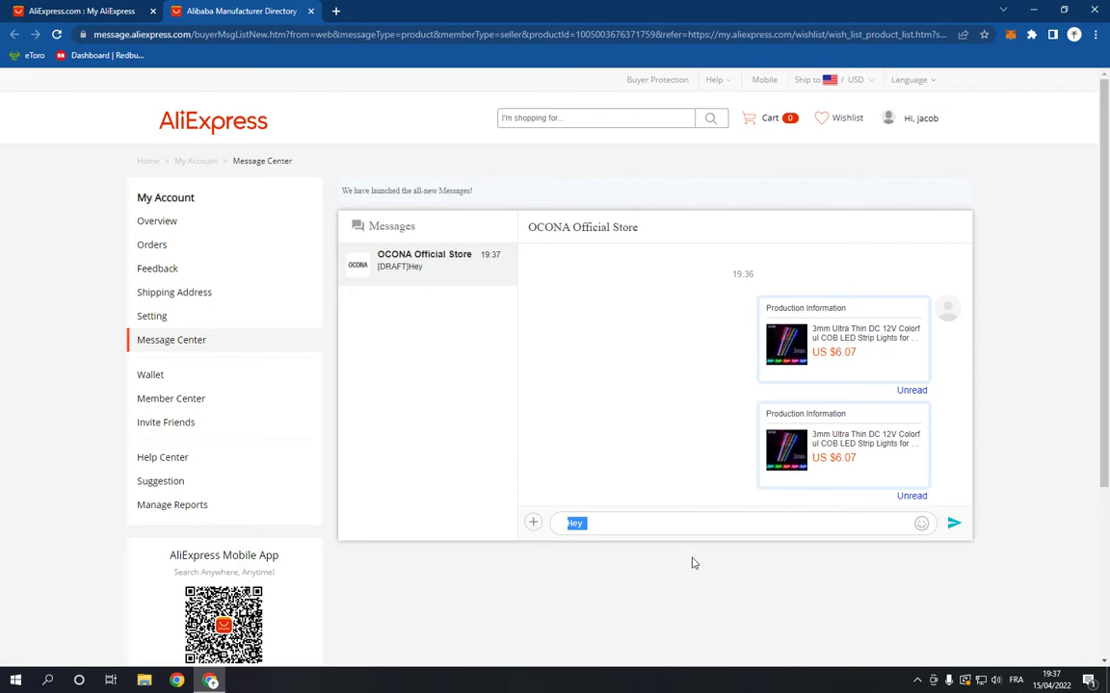
pyautogui.click(954, 523)
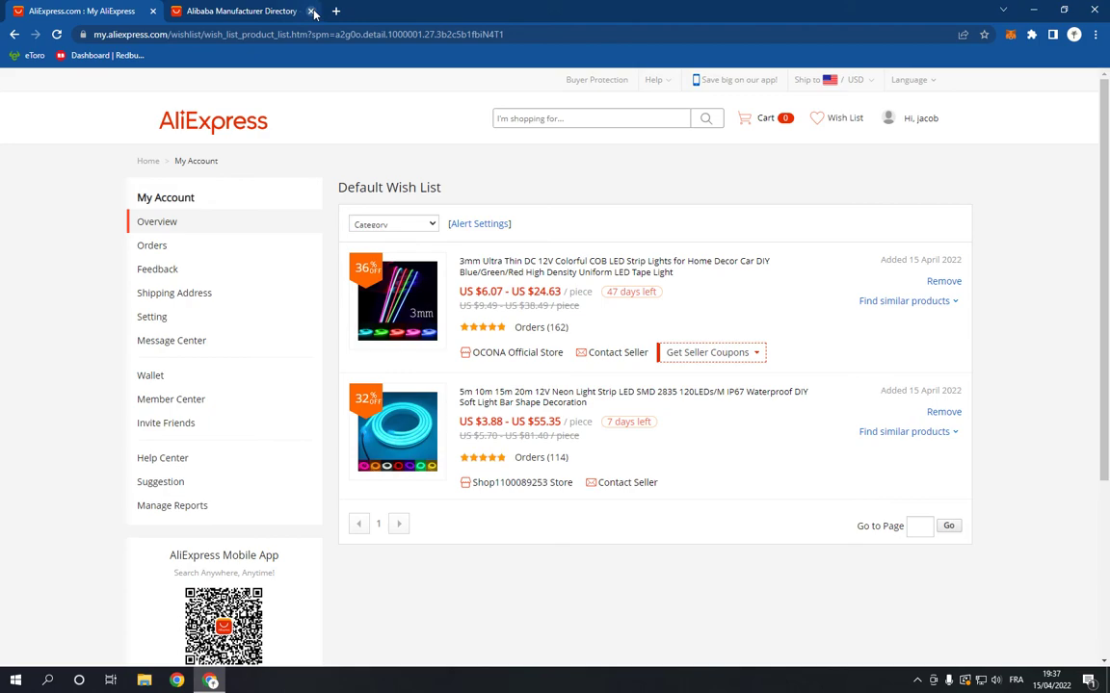
pyautogui.click(312, 11)
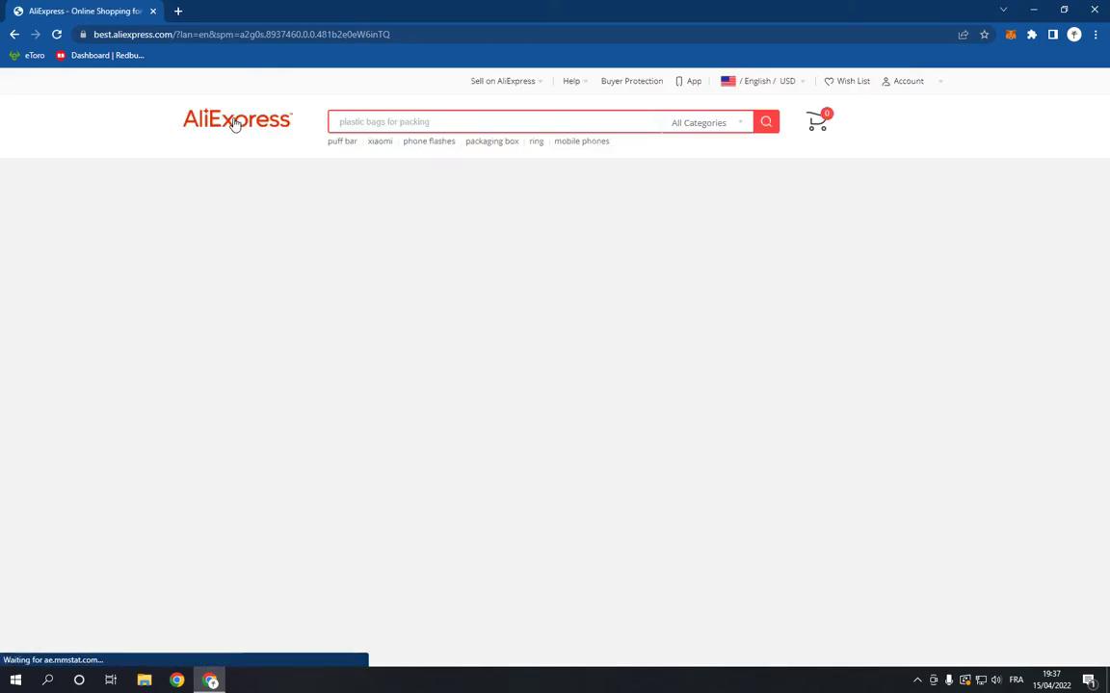